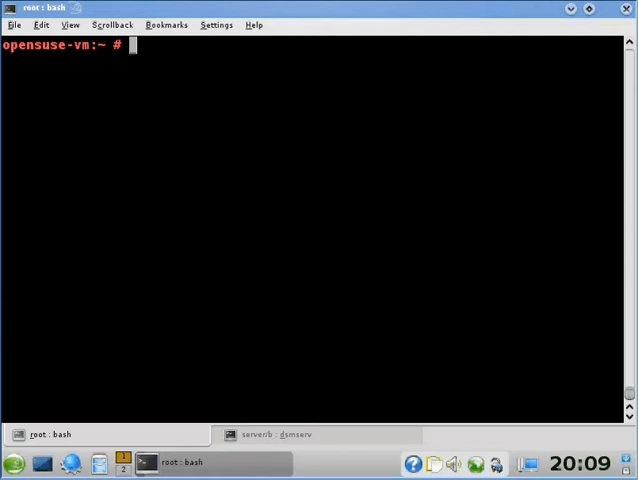
# Step: Switch to the postgres user, move into $PGDATA, and view postgresql.conf in vi
pyautogui.write('su - post')
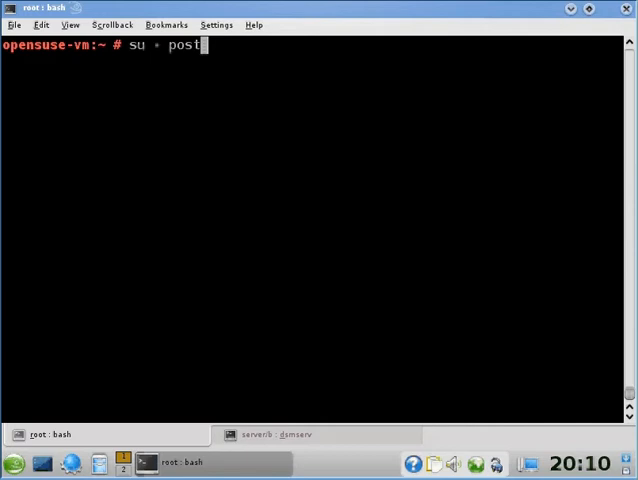
pyautogui.write('gres')
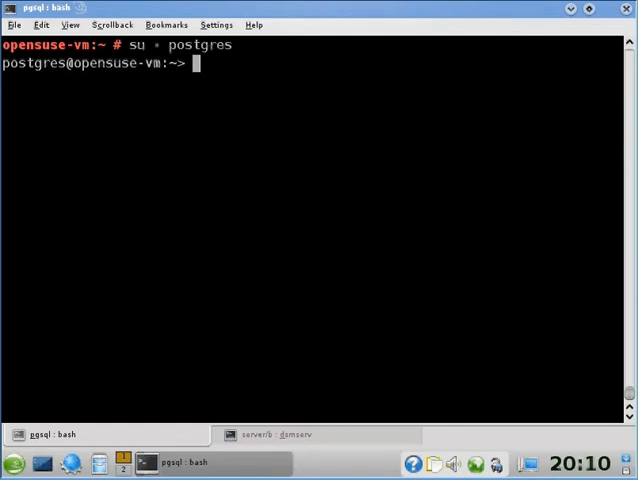
pyautogui.write('cd $PGDATA')
pyautogui.write('vi post')
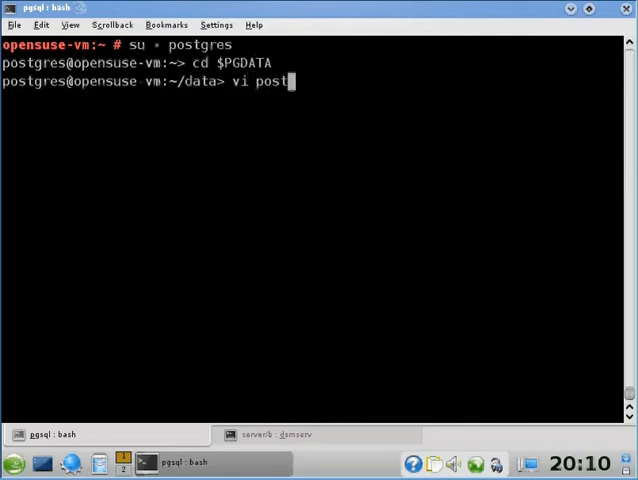
pyautogui.write('gresql.conf')
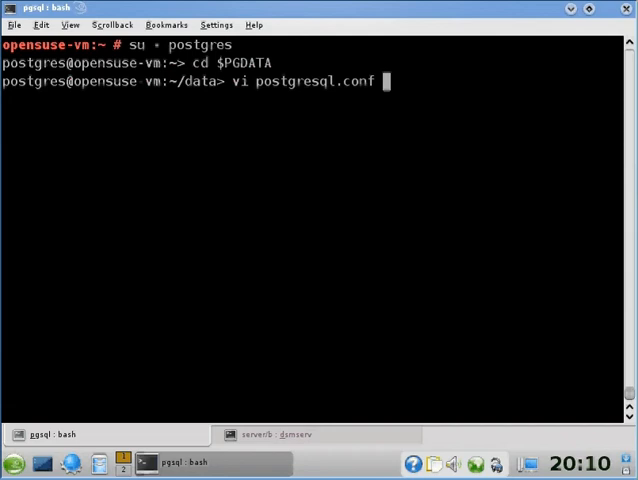
pyautogui.press('Return')
pyautogui.write('p')
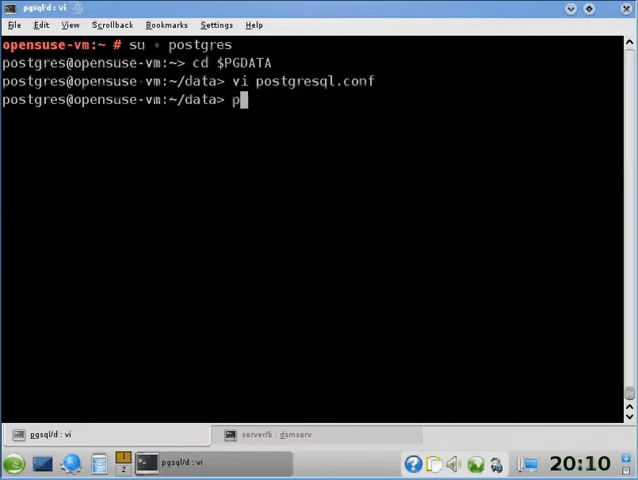
# Step: Stop PostgreSQL with pg_ctl stop and export DSMI_DIR=/opt/tivoli/tsm/client/api/bin
pyautogui.write('g_ctl')
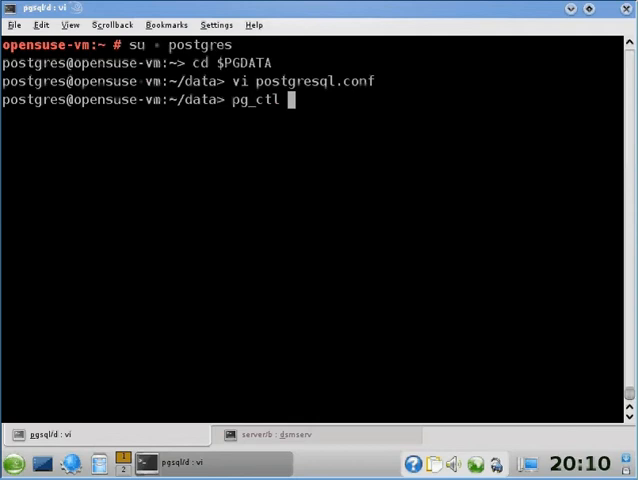
pyautogui.write('stop')
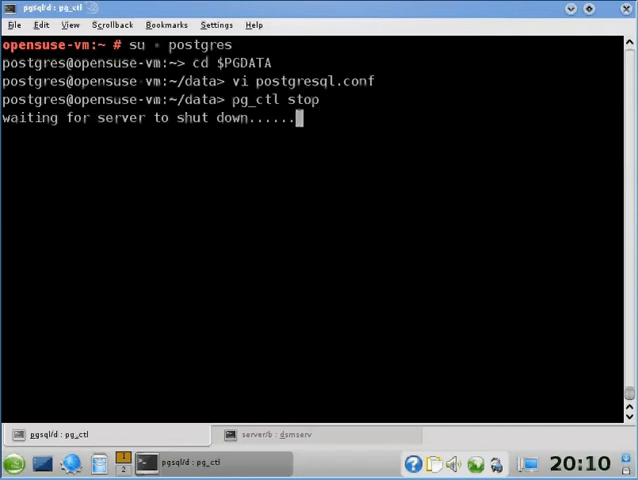
pyautogui.write('expo')
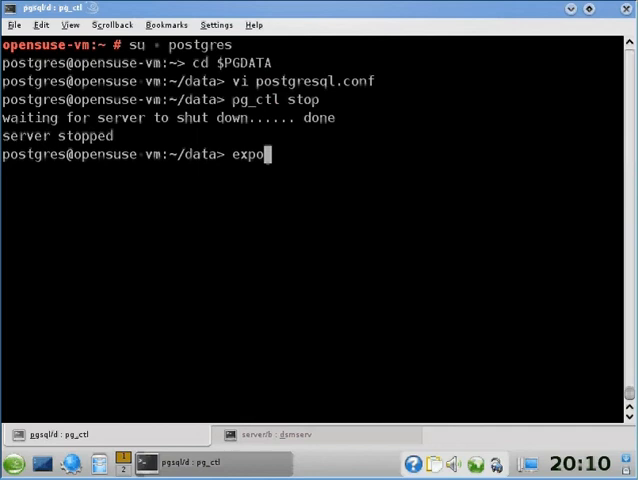
pyautogui.write('rt DSMI_DIR')
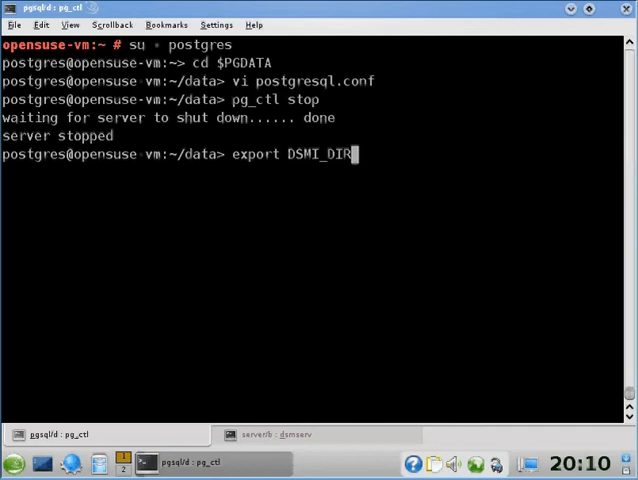
pyautogui.write('=/opt/t')
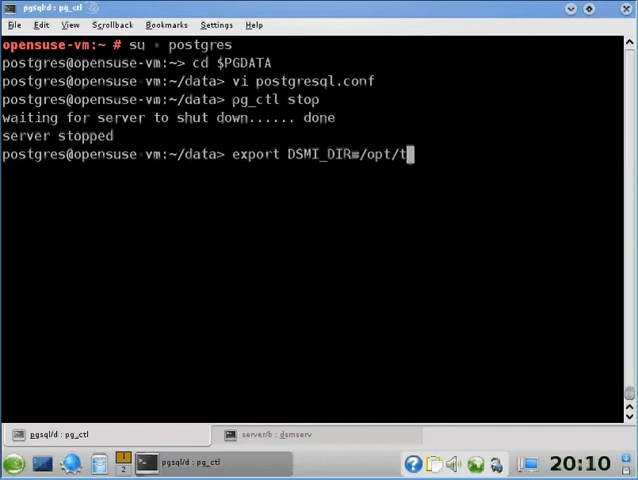
pyautogui.write('i')
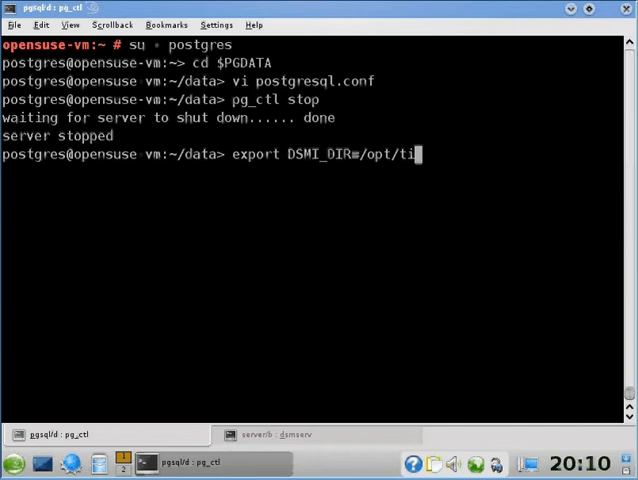
pyautogui.write('voli/tsm')
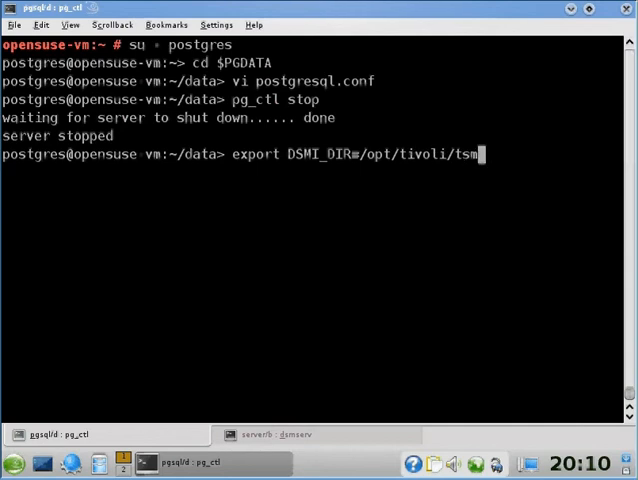
pyautogui.write('client/')
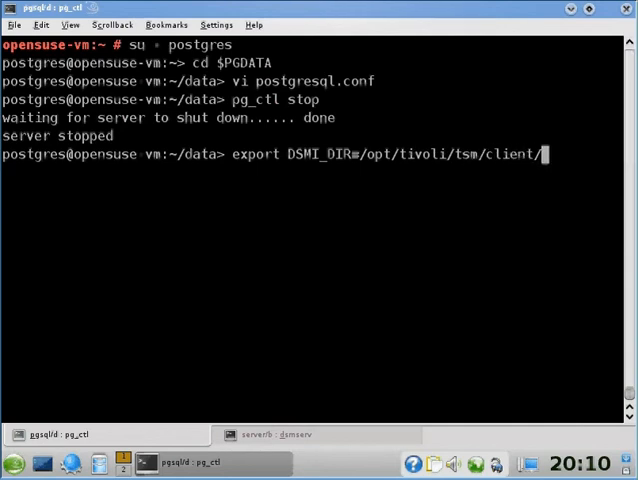
pyautogui.write('api/(')
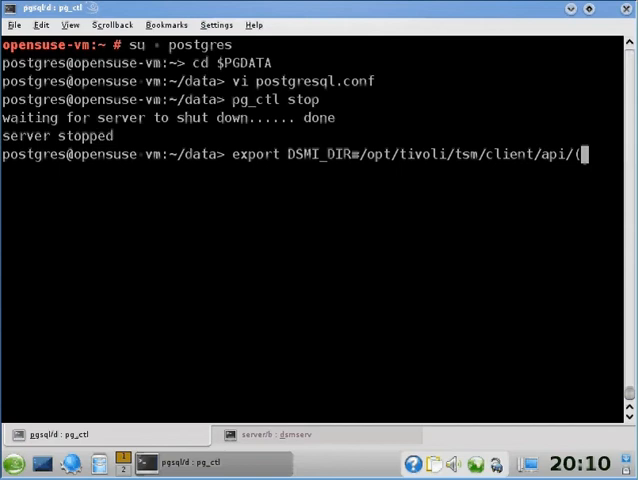
pyautogui.write('bin/')
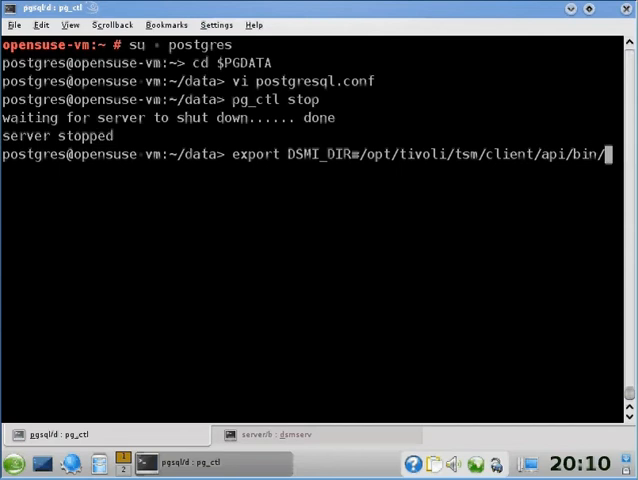
# Step: Export DSMI_CONFIG as /opt/repostor/rdp4Postgres/etc/dsm_postgresnode.opt
pyautogui.write('export M')
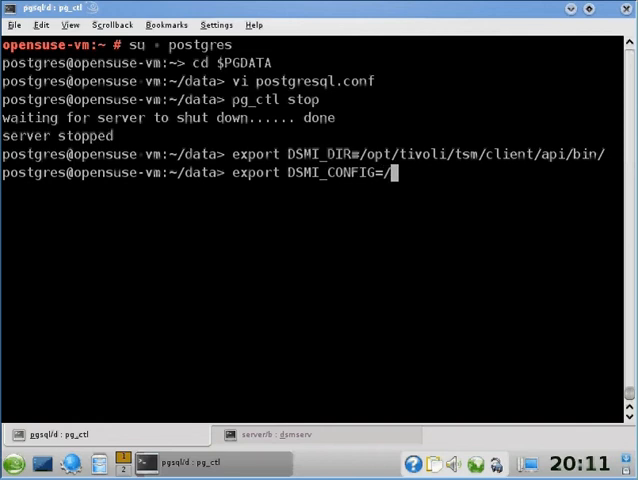
pyautogui.write('opt/repo')
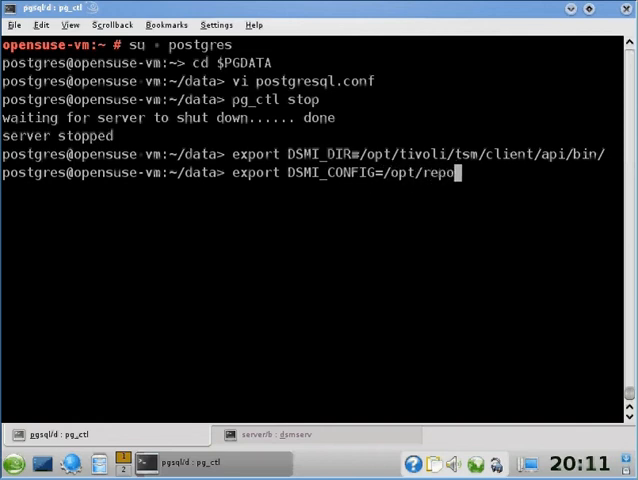
pyautogui.write('stor/')
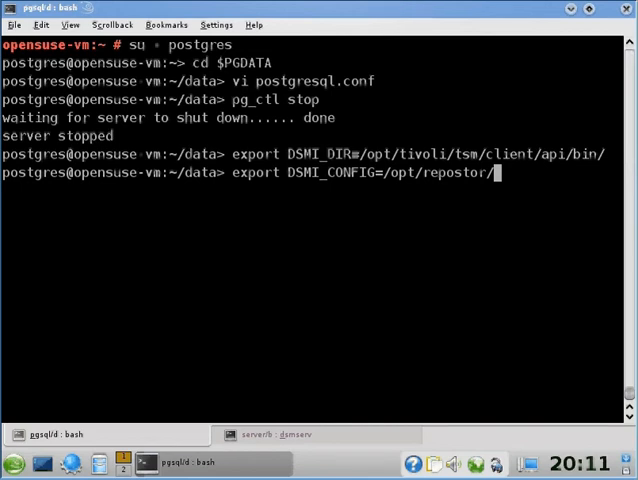
pyautogui.write('rdp4Postgres/etc/dsm_postgresnode.opt')
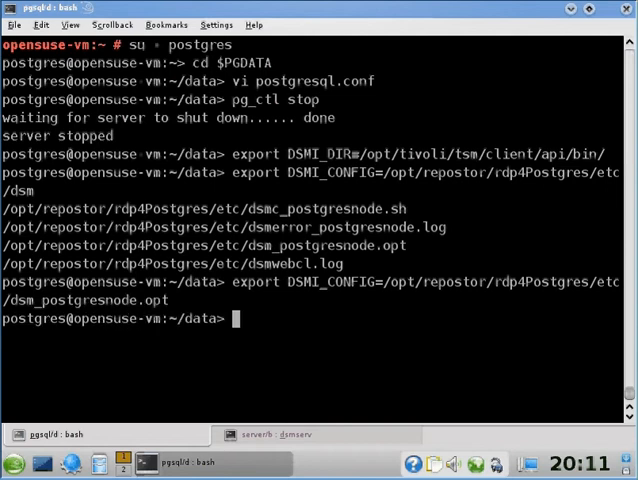
# Step: Restart PostgreSQL, open and quit psql as postgres, then launch /opt/repostor/rdp4Postgres/bin/rdpgui
pyautogui.write('pg_ctl start')
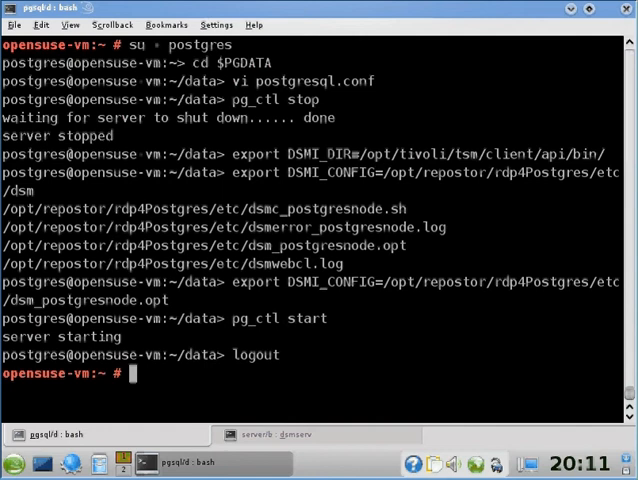
pyautogui.write('psql -')
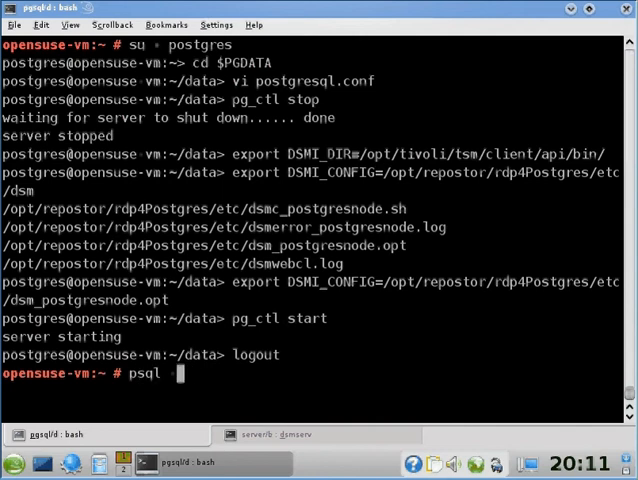
pyautogui.press('Return')
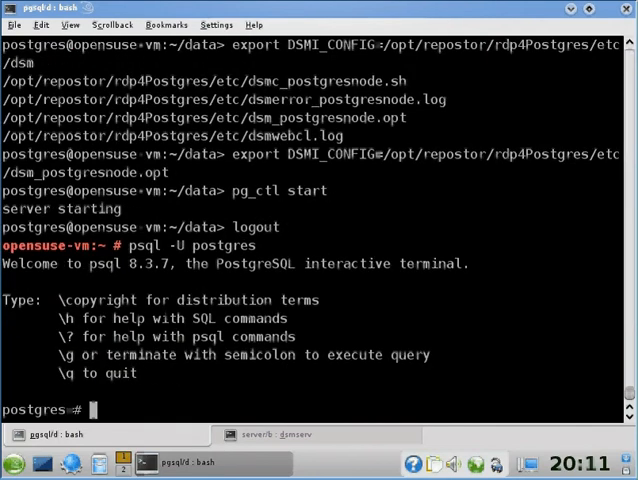
pyautogui.write('\\q')
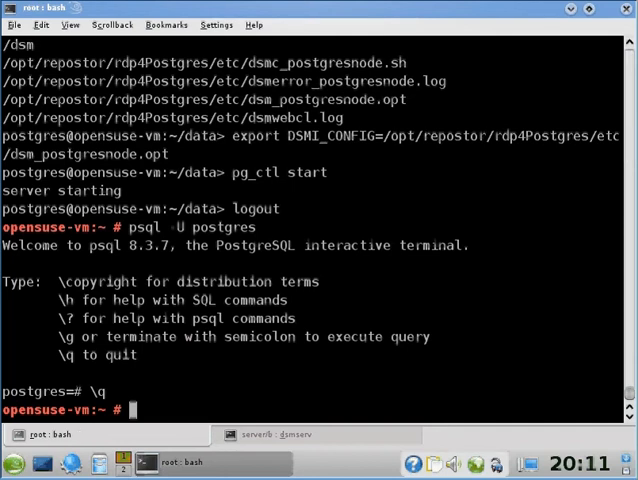
pyautogui.write('/opt/repostor/rdp4Postgres/bin/rdpgui')
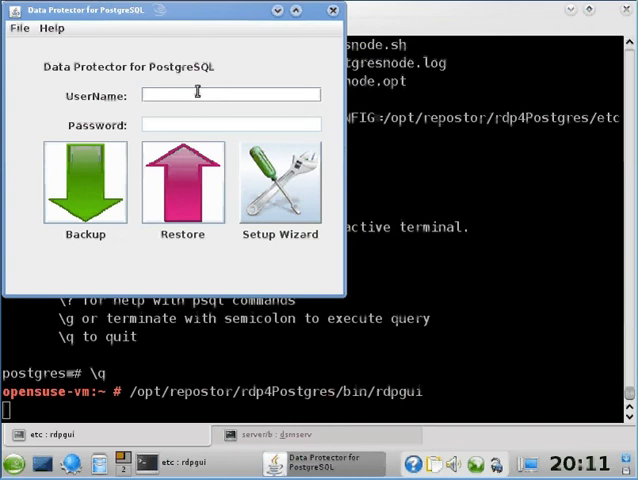
# Step: Log in as postgres and back up the test database on postgresnode with Verbose enabled
pyautogui.write('postgres')
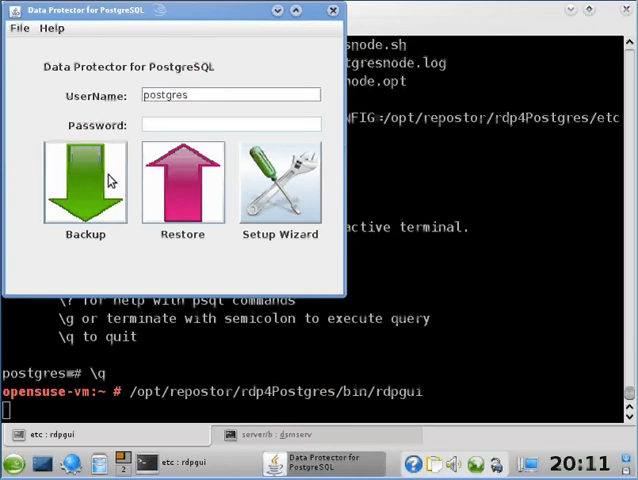
pyautogui.click(85, 185)
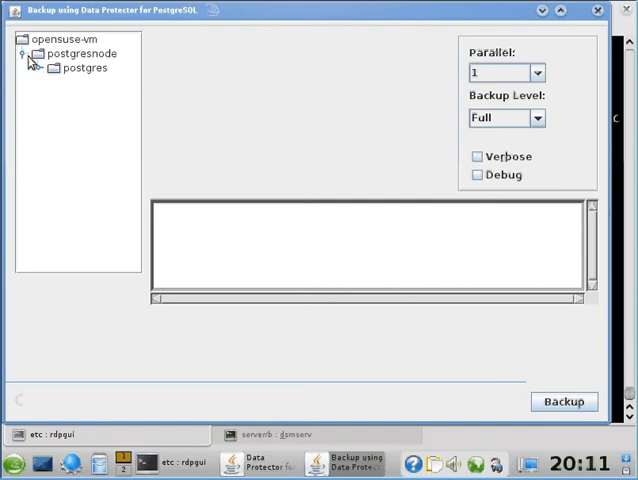
pyautogui.click(37, 67)
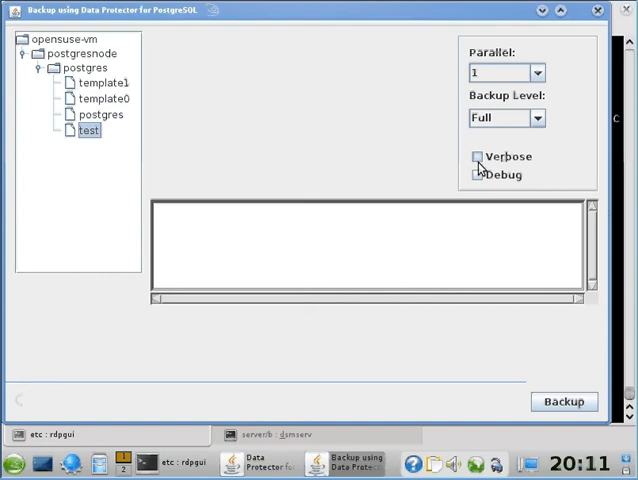
pyautogui.click(475, 156)
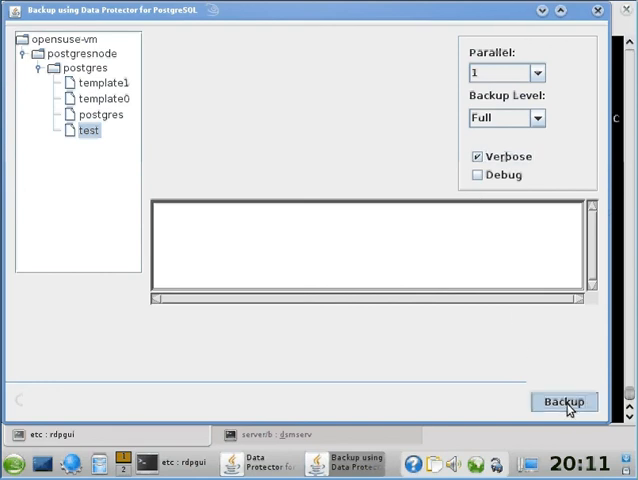
pyautogui.click(563, 401)
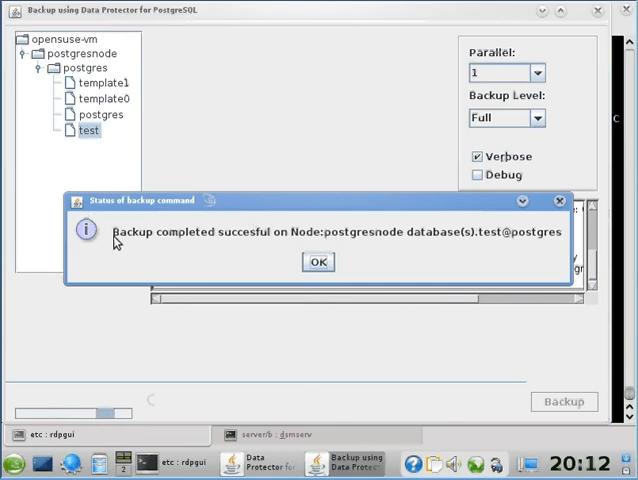
# Step: Select the whole postgres instance node, run its backup, and dismiss the completion message
pyautogui.click(317, 261)
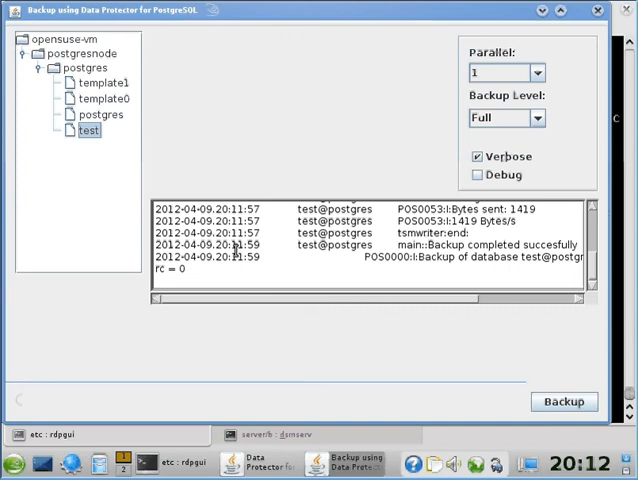
pyautogui.click(85, 66)
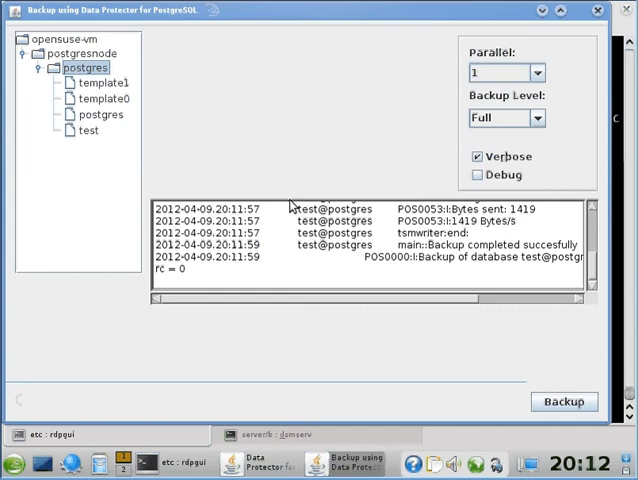
pyautogui.click(564, 401)
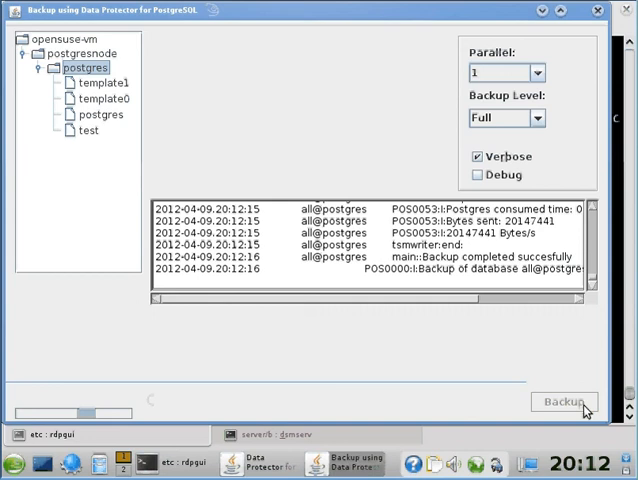
pyautogui.click(564, 401)
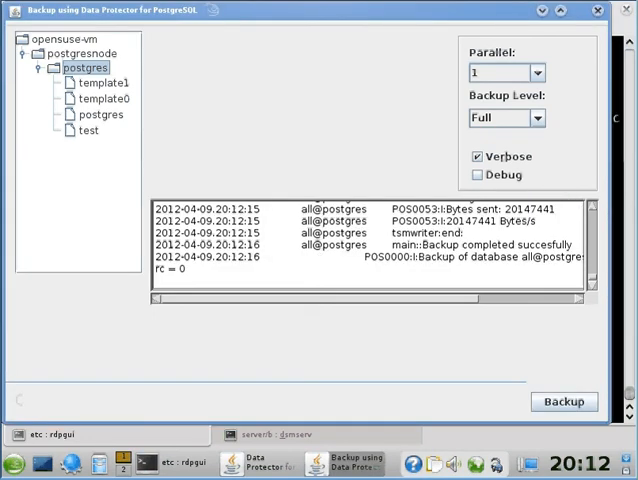